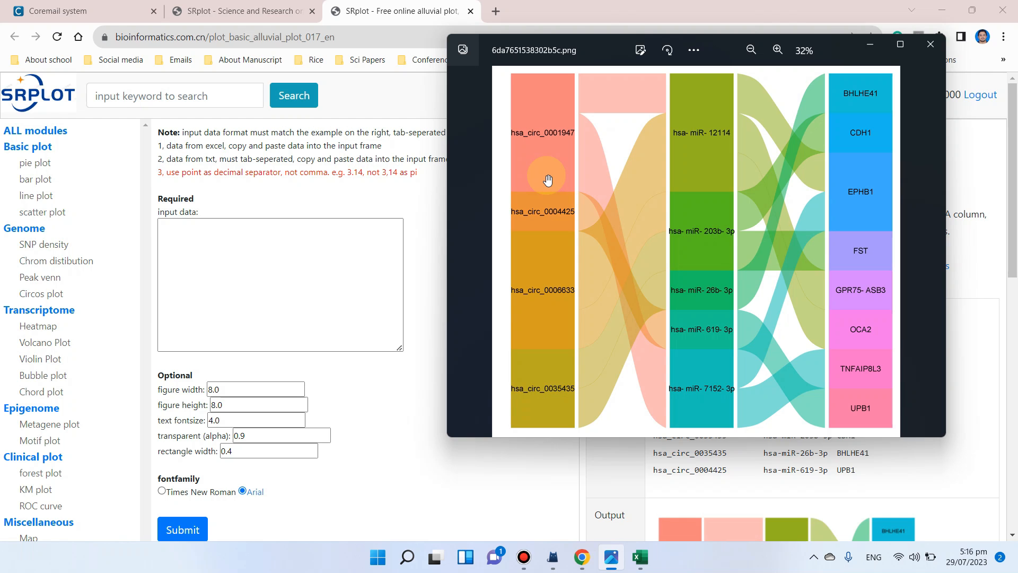
mouse_move(554, 106)
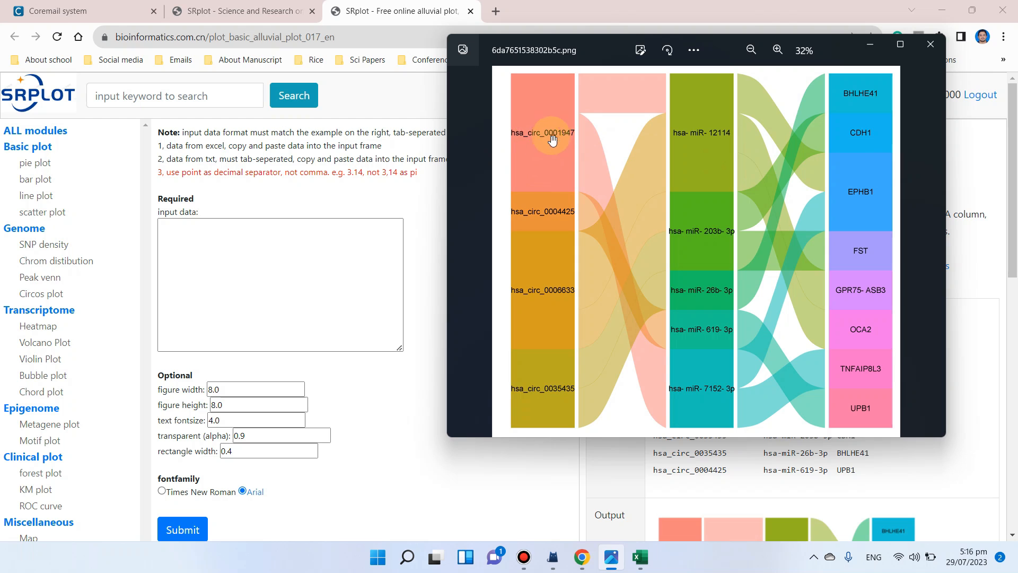
mouse_move(537, 160)
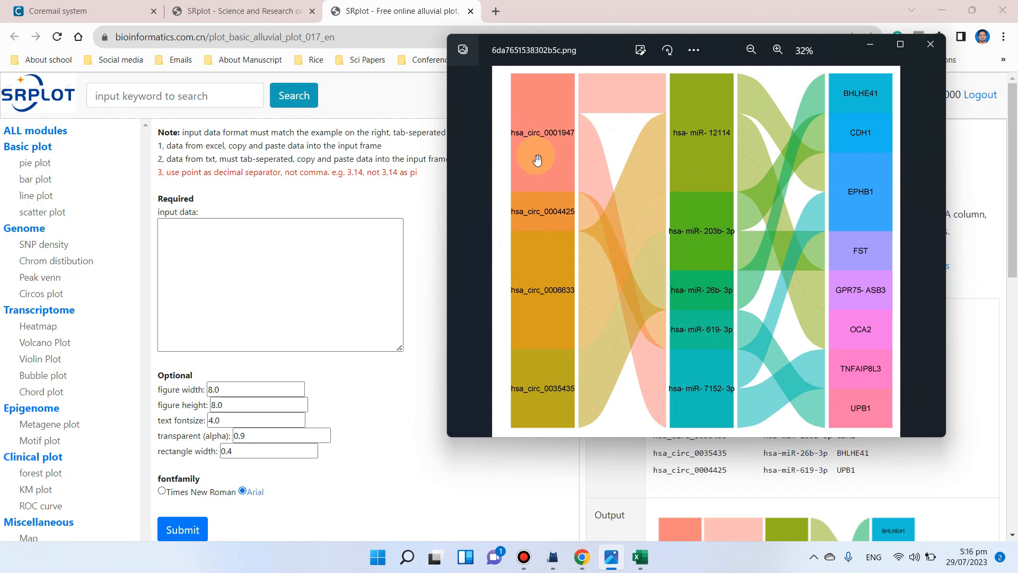
mouse_move(651, 302)
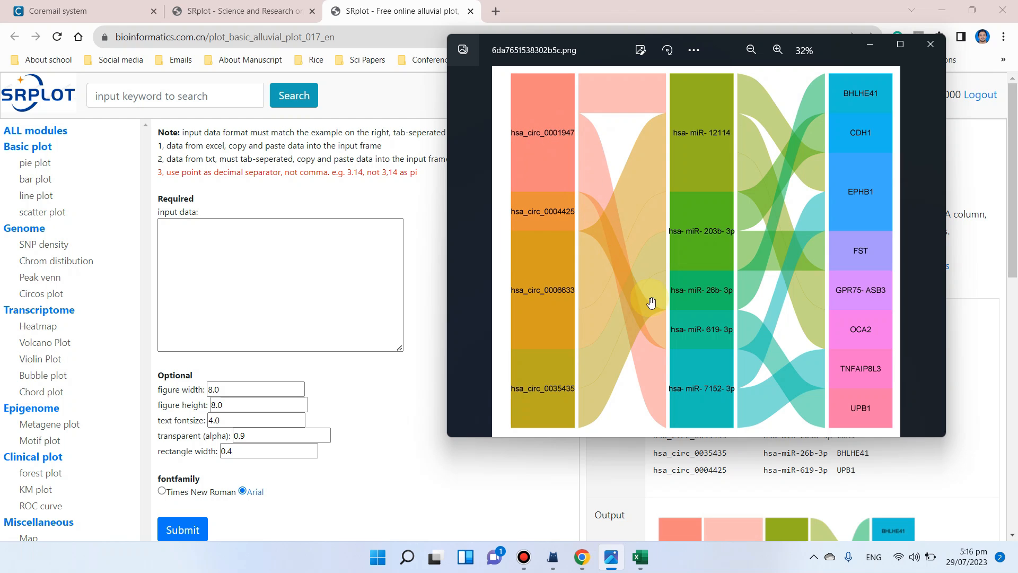
mouse_move(708, 142)
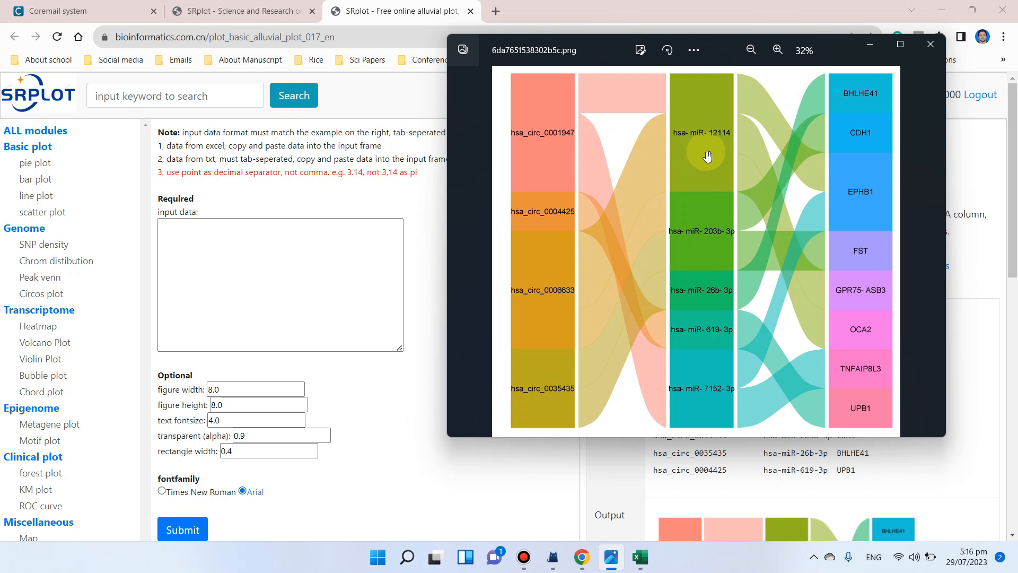
mouse_move(861, 258)
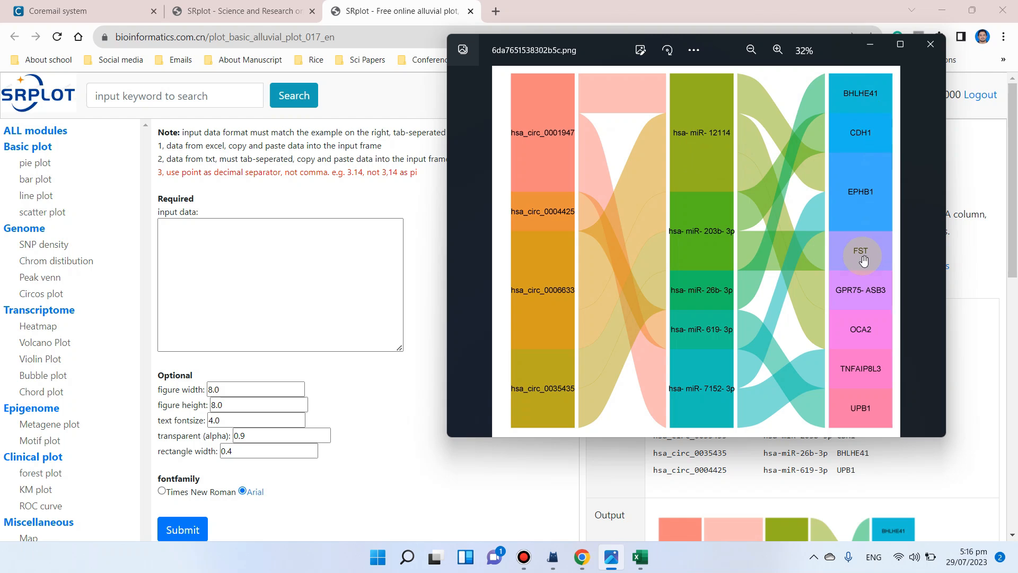
mouse_move(872, 235)
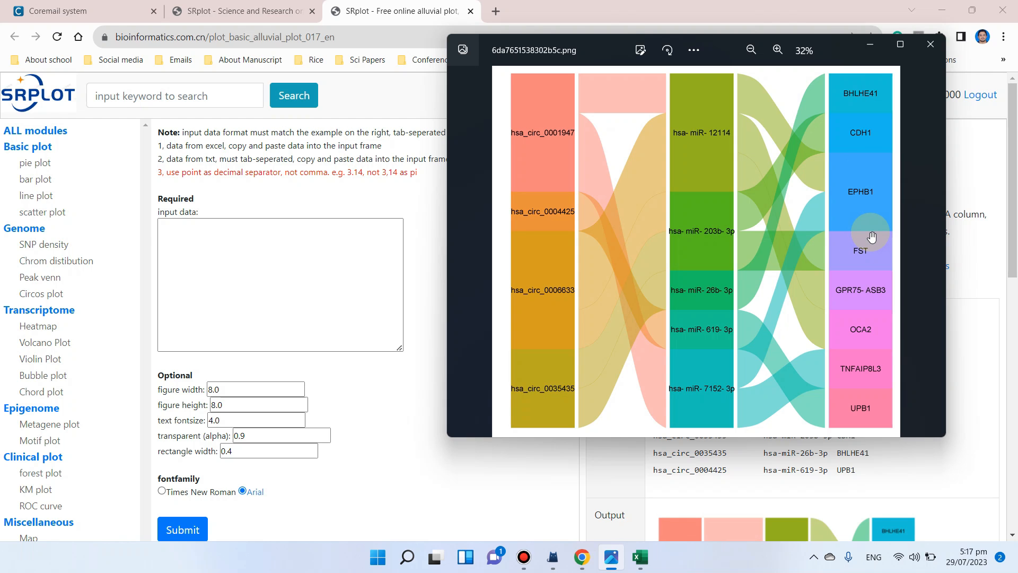
mouse_move(771, 228)
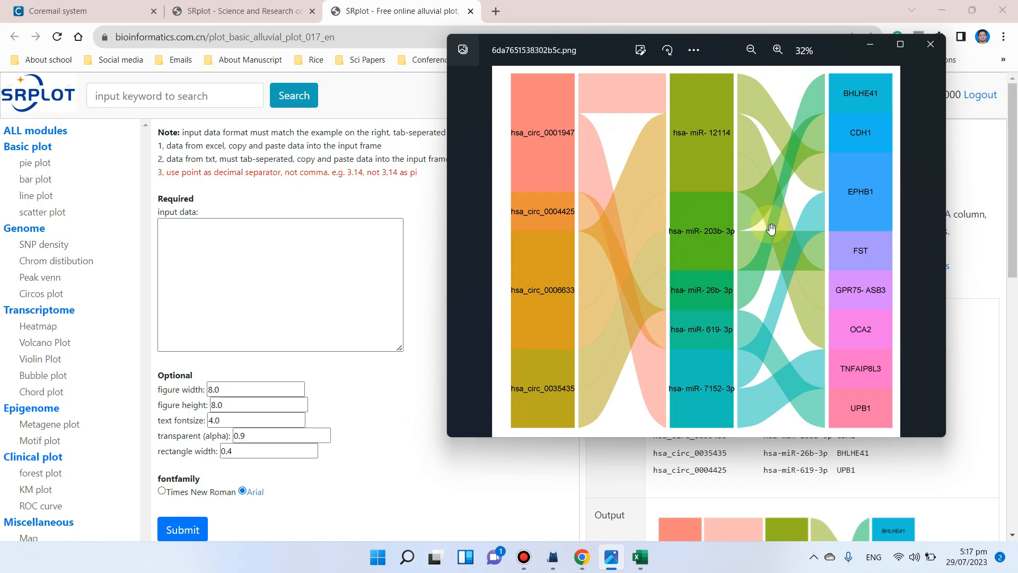
mouse_move(721, 206)
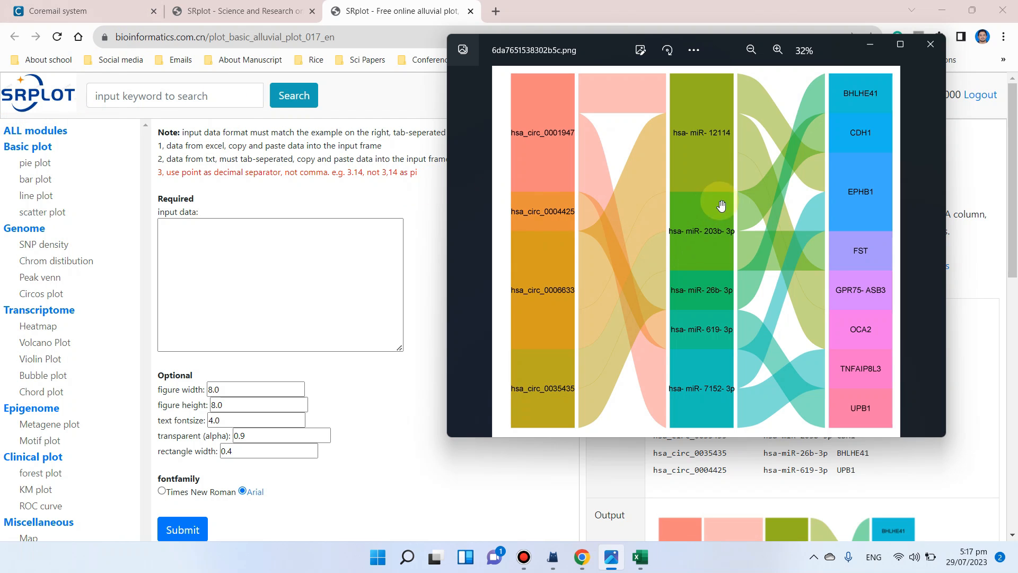
mouse_move(803, 108)
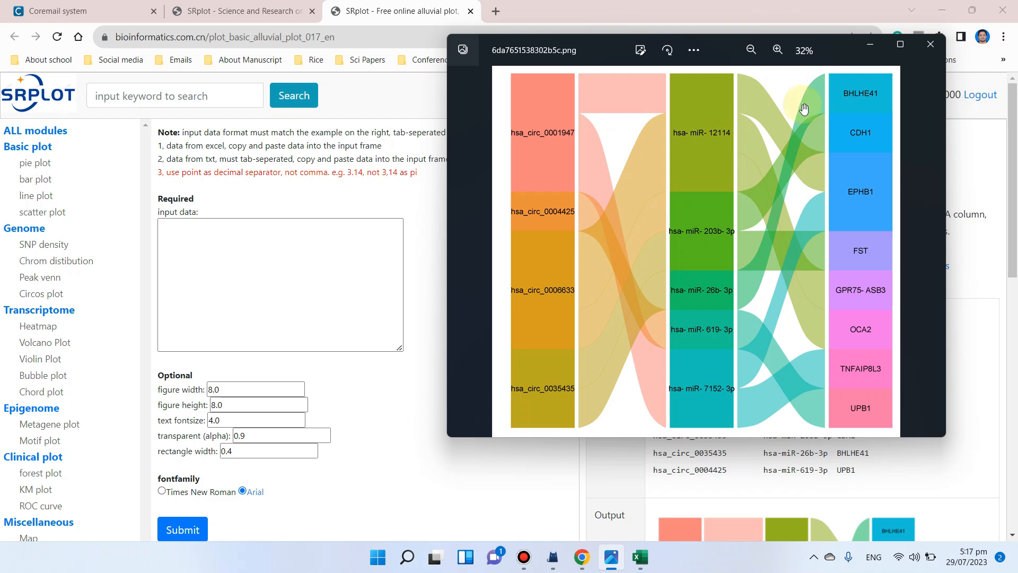
mouse_move(74, 141)
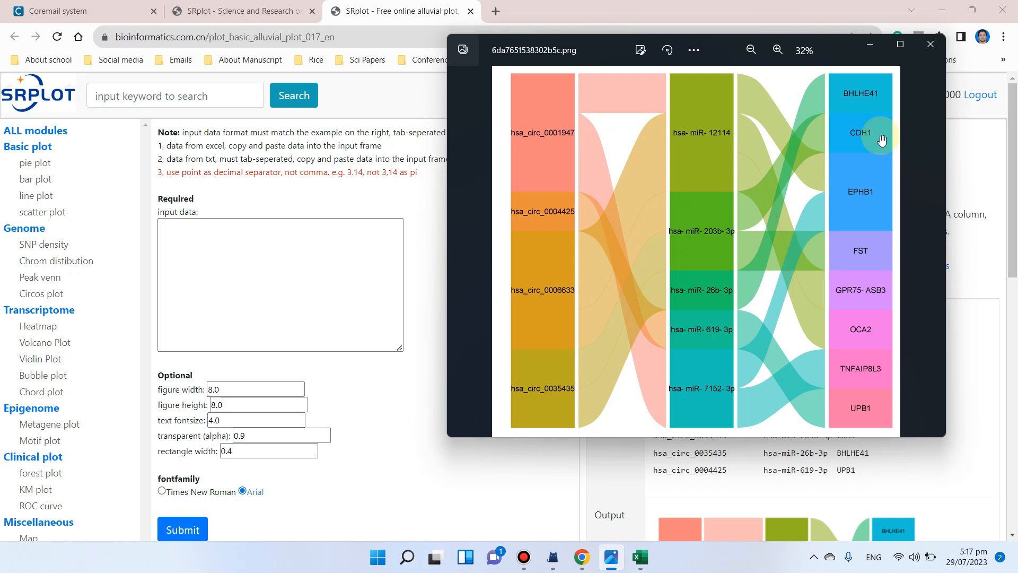
Close the example alluvial plot image in Windows Photos.
left_click(929, 44)
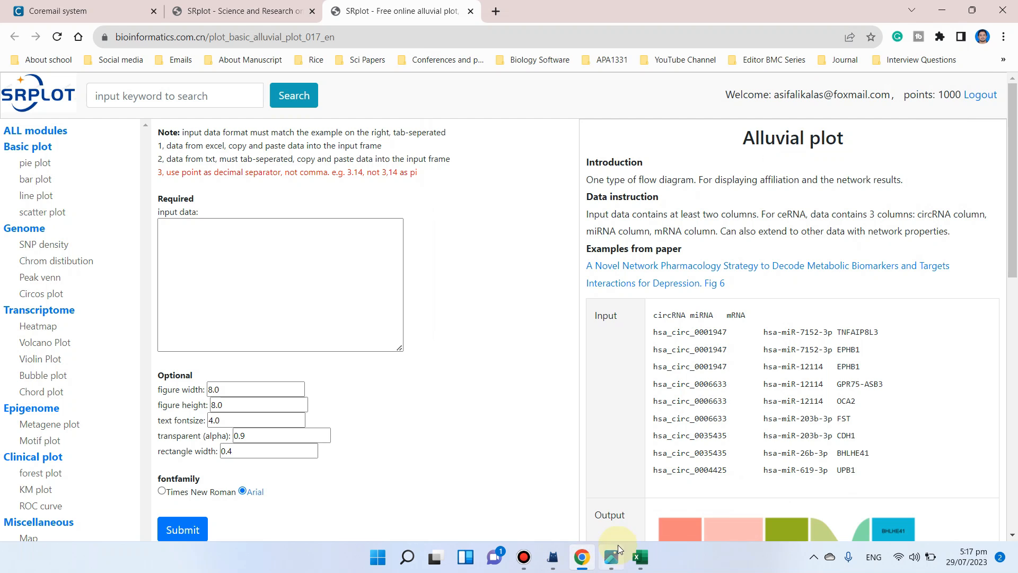
Copy the circRNA–miRNA–mRNA table A1:C10 from Excel, then return to the browser.
left_click(639, 556)
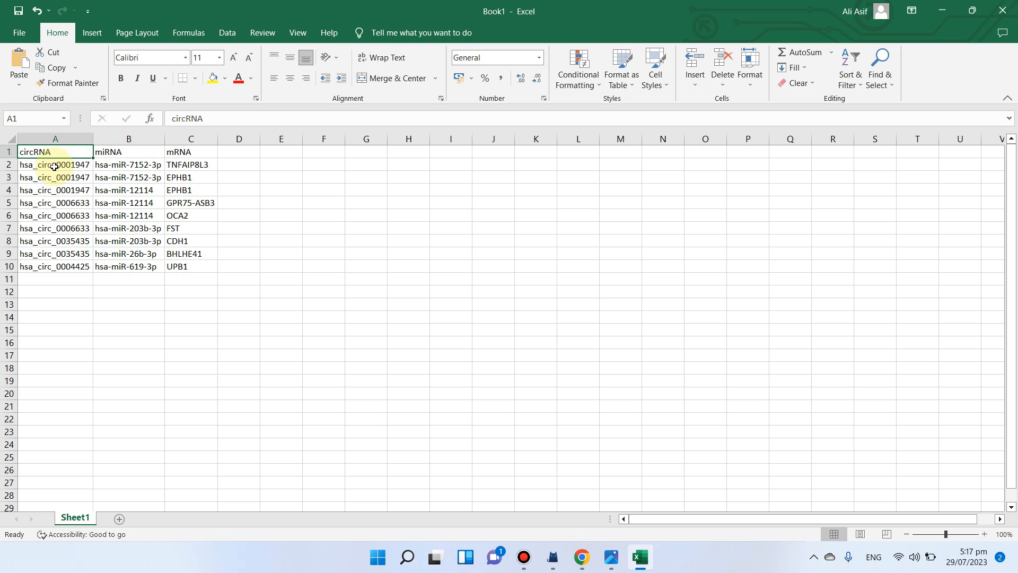
left_click(54, 177)
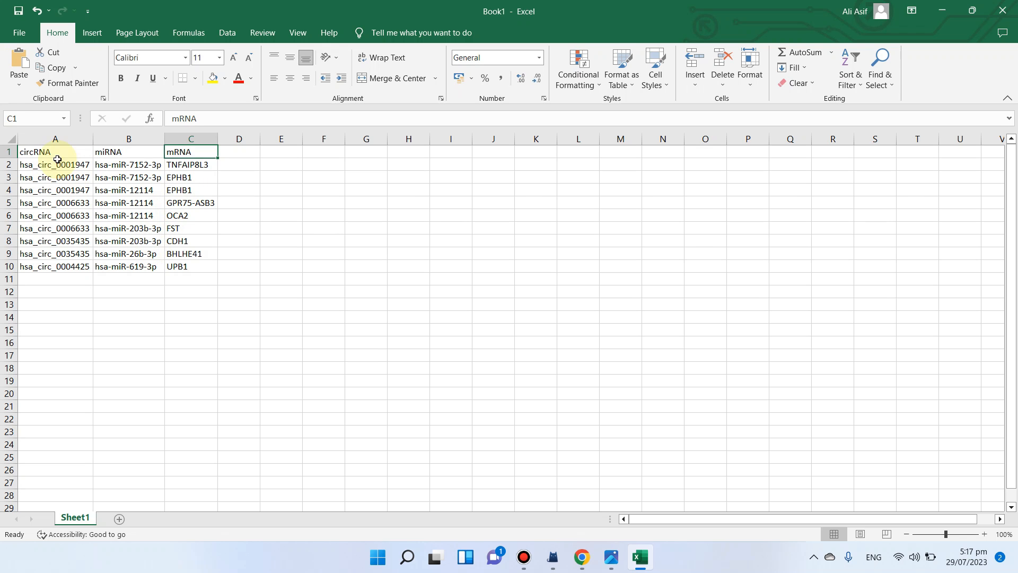
left_click_drag(55, 151, 191, 267)
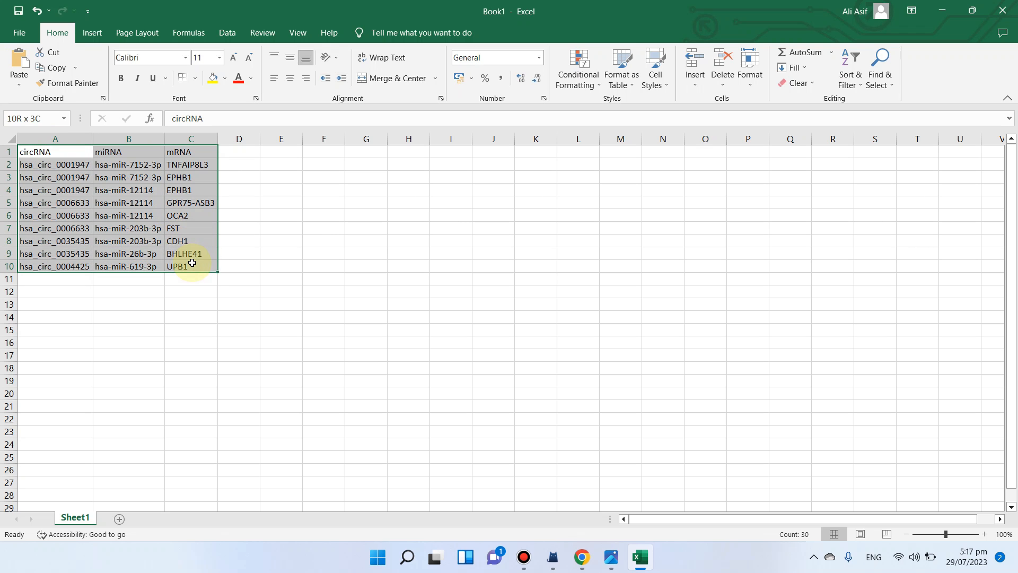
right_click(188, 263)
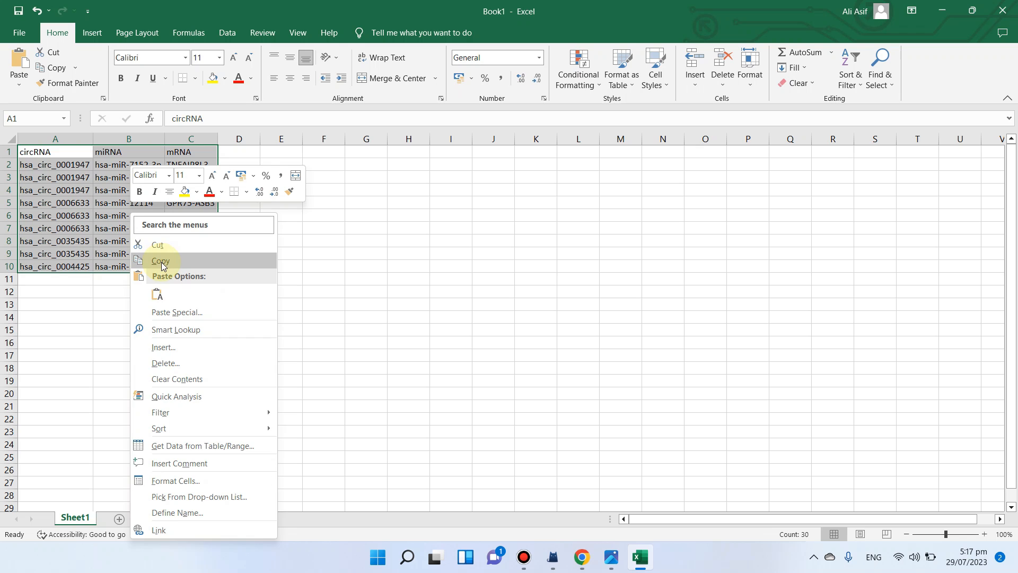
left_click(160, 261)
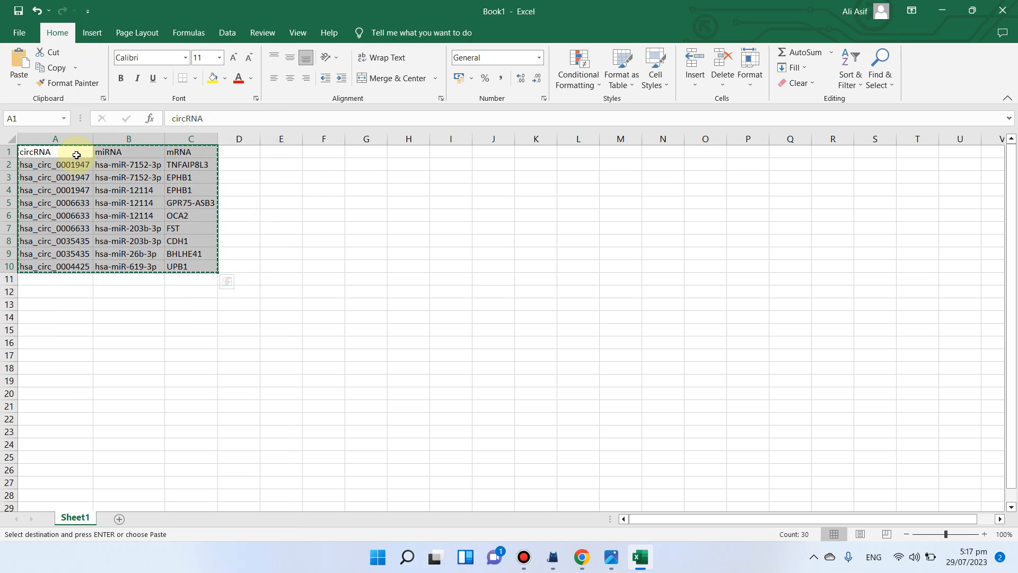
mouse_move(191, 153)
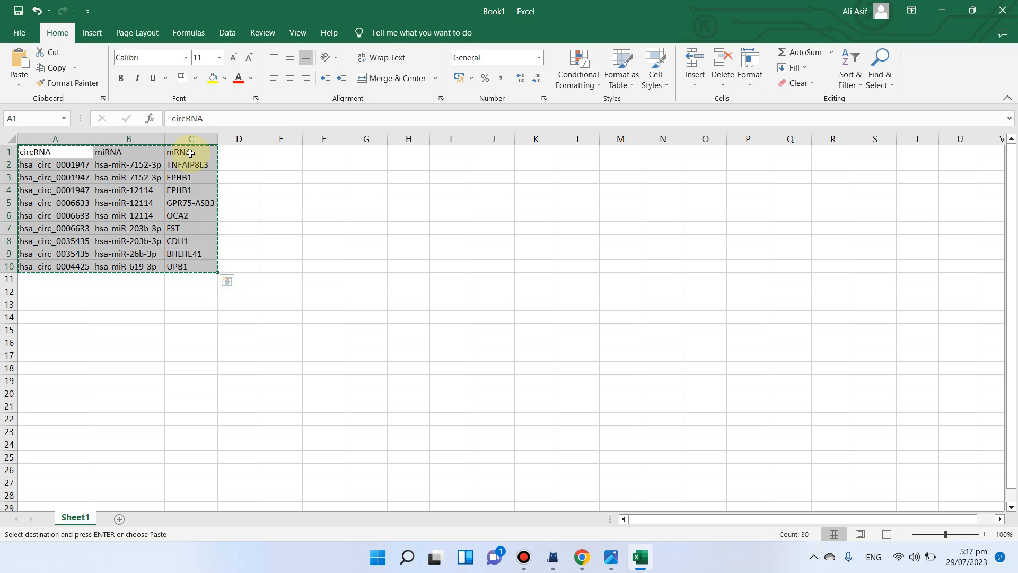
left_click(580, 561)
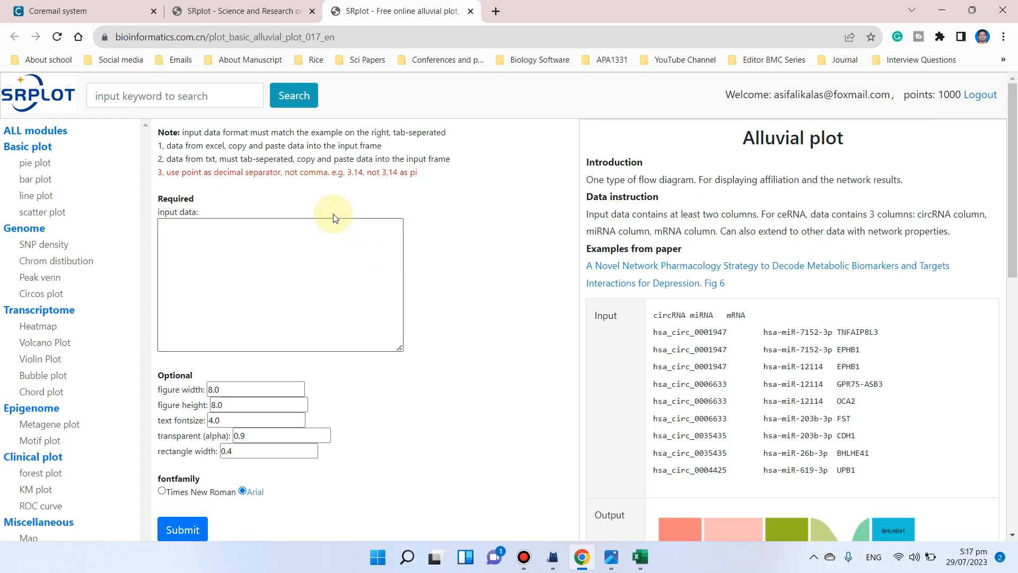
mouse_move(31, 104)
type("bioinformatics.com.cn")
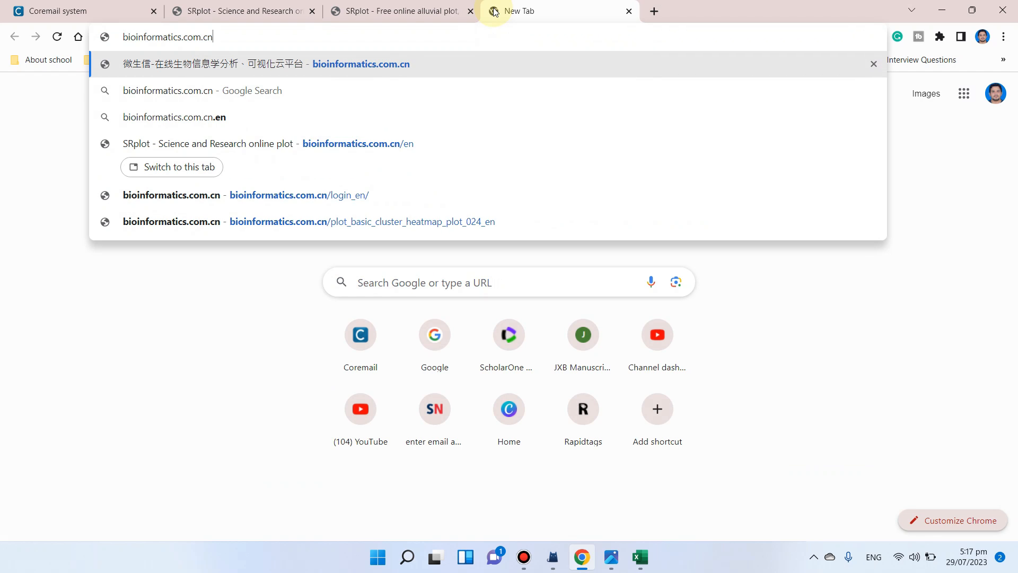
Go to bioinformatics.com.cn/en and open the 'alluvial plot, ceRNA' module.
type("/en")
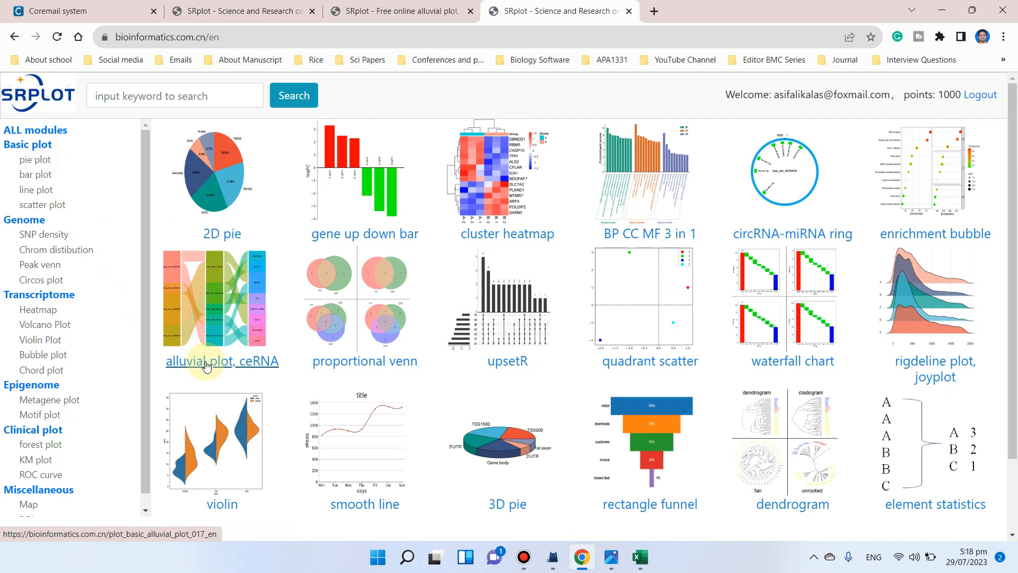
left_click(222, 360)
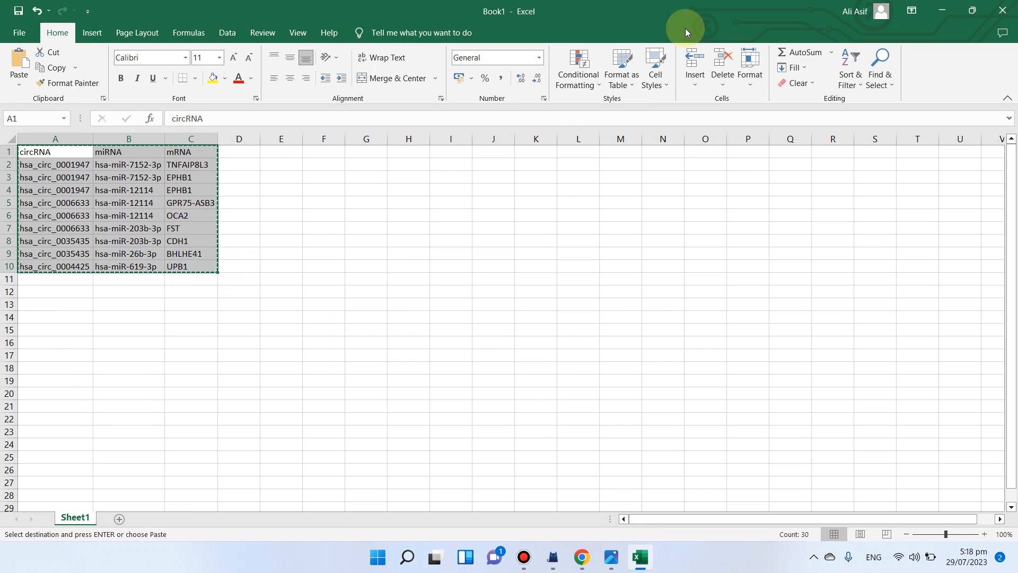
Return to the alluvial plot form, scroll down and fill in the ceRNA data.
left_click(579, 556)
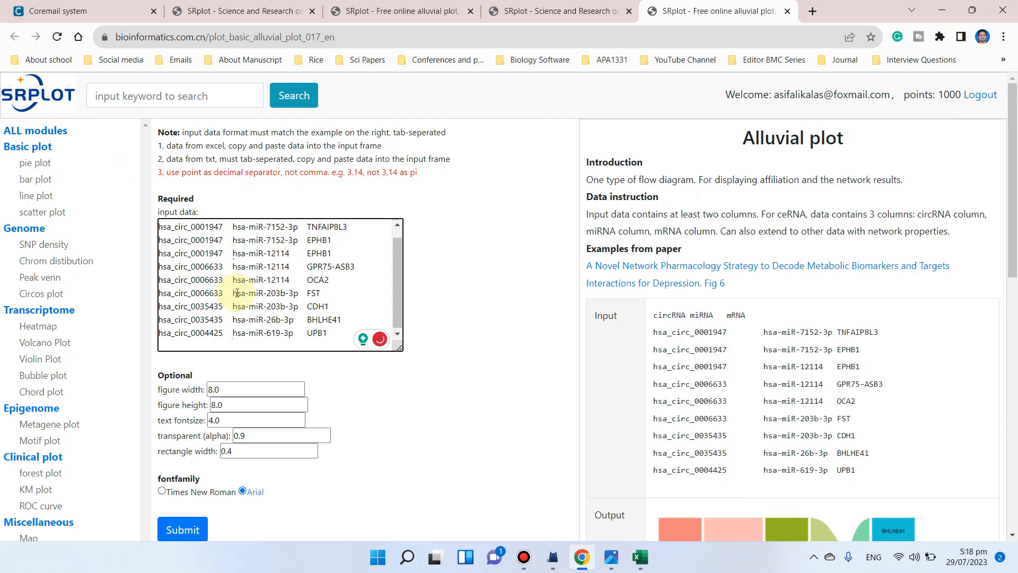
scroll("down", 3)
type("5")
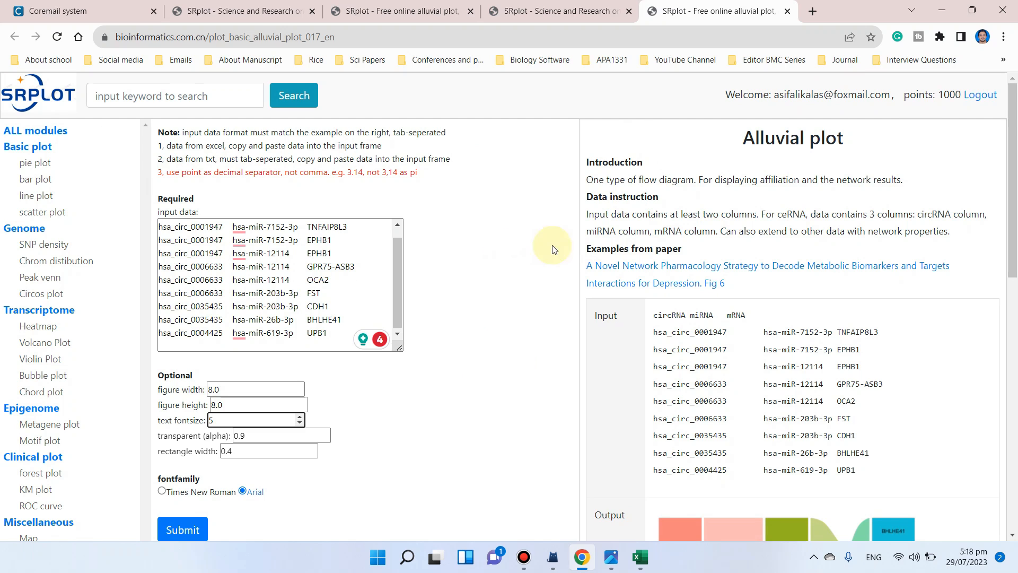
mouse_move(961, 110)
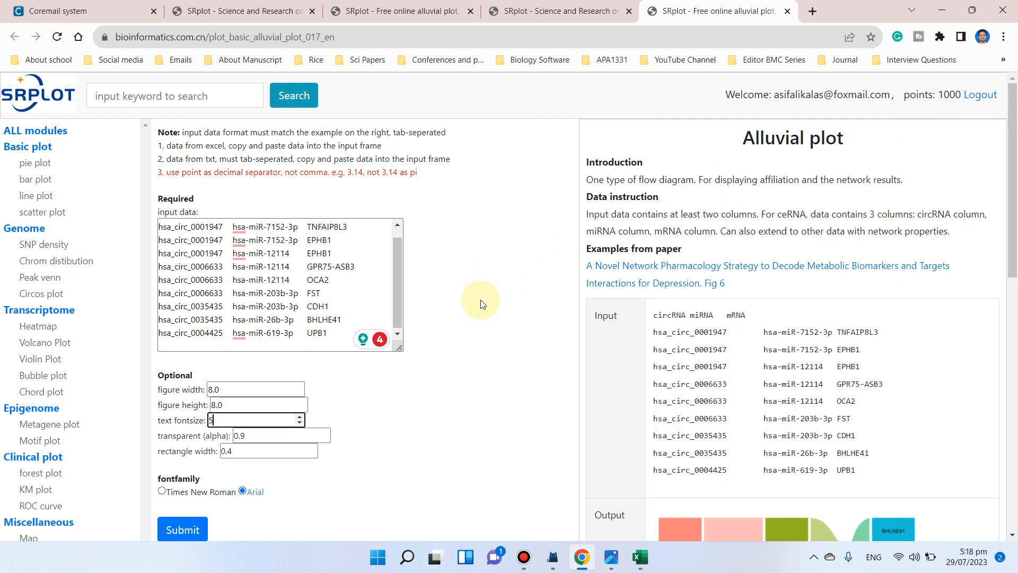
scroll("down", 3)
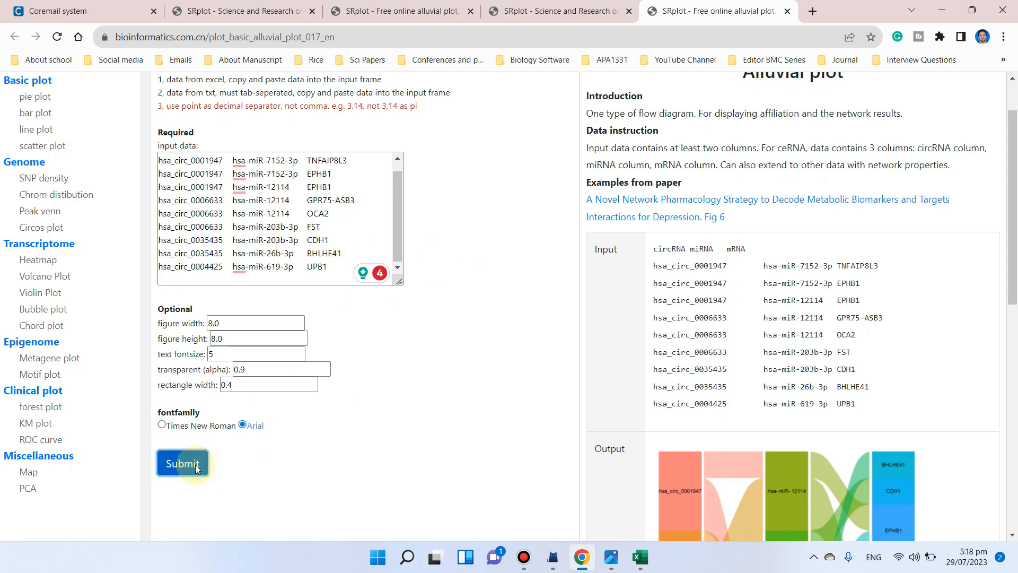
left_click(182, 462)
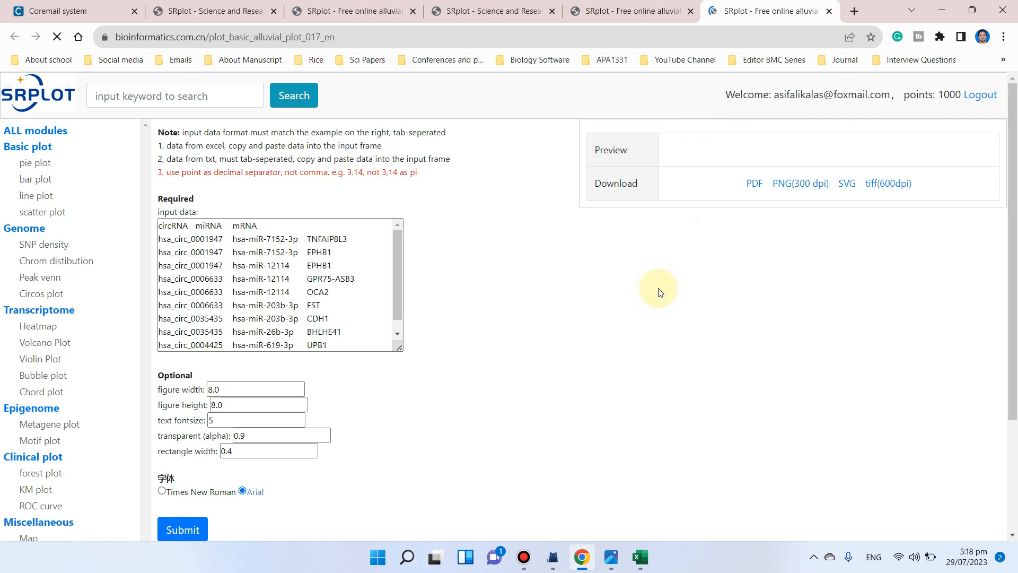
Submit the alluvial plot form and download the resulting plot as PDF.
left_click(182, 528)
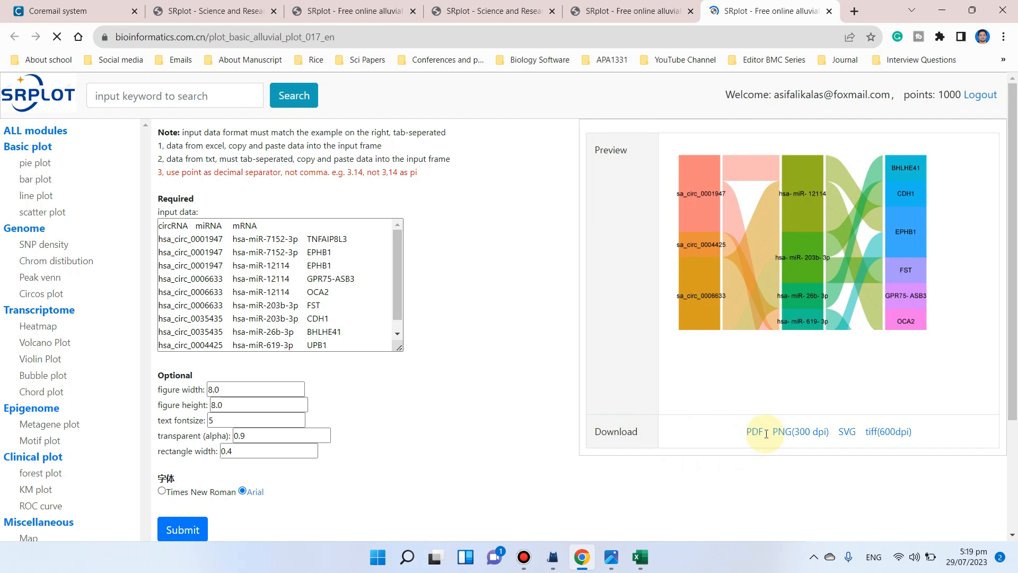
left_click(799, 431)
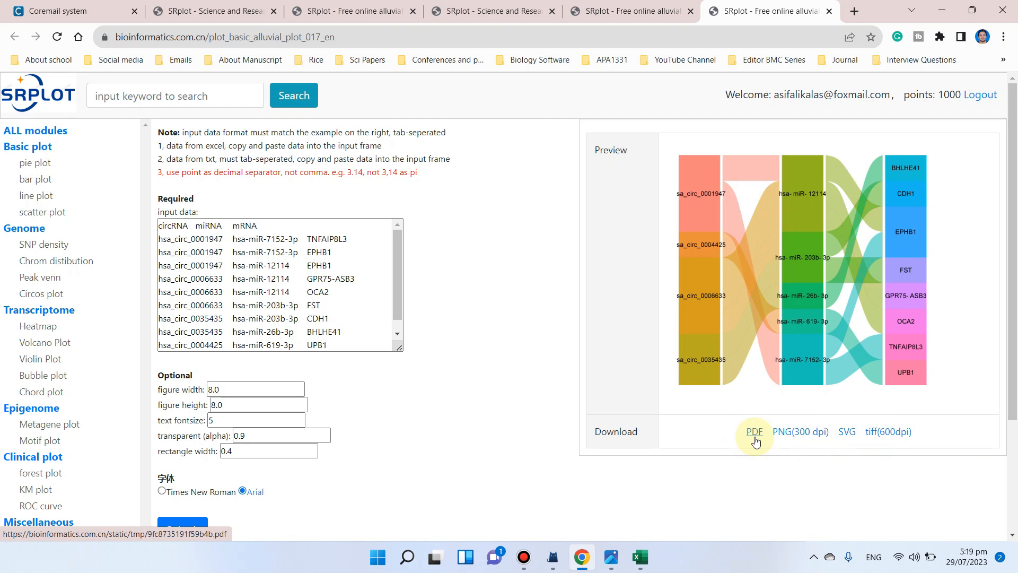
left_click(754, 431)
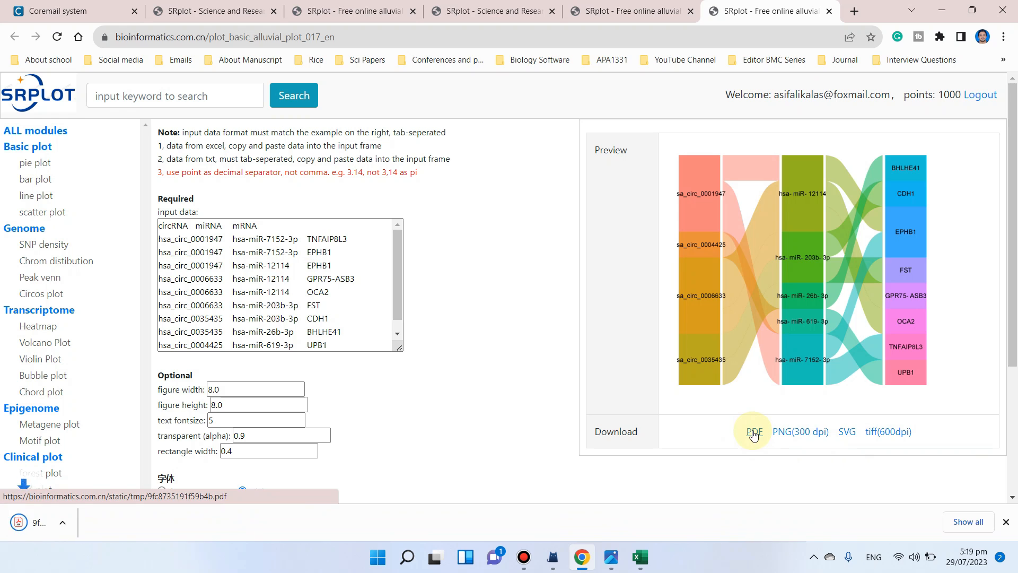
Open the downloaded plot PDF, zoom in to read labels, then return to SRplot.
left_click(753, 431)
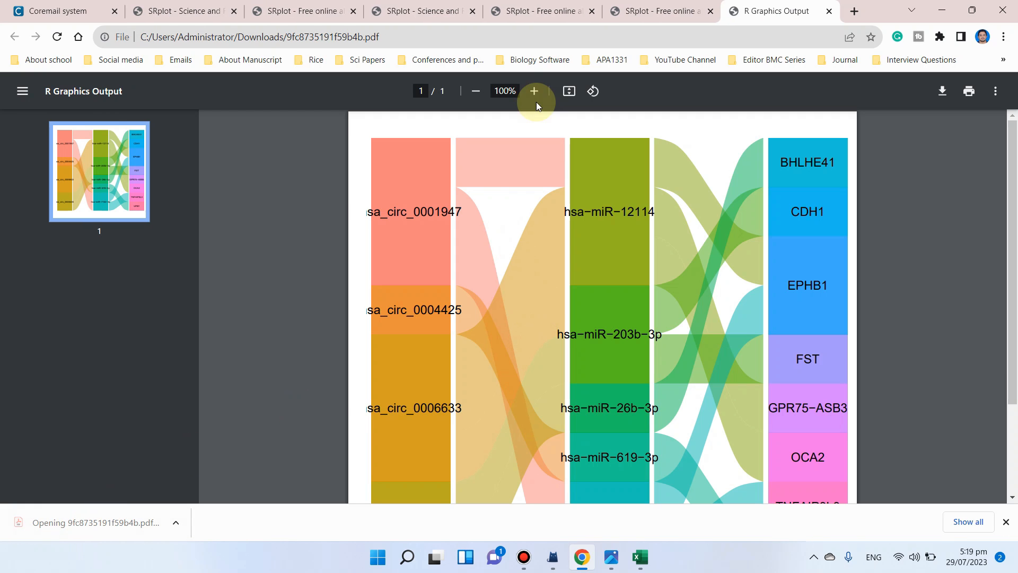
left_click(533, 91)
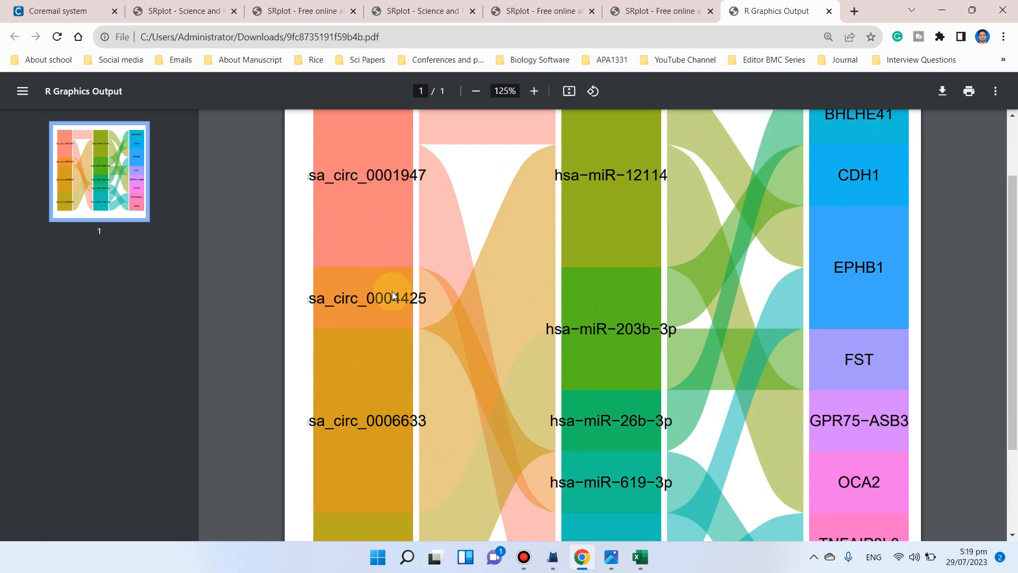
scroll("down", 3)
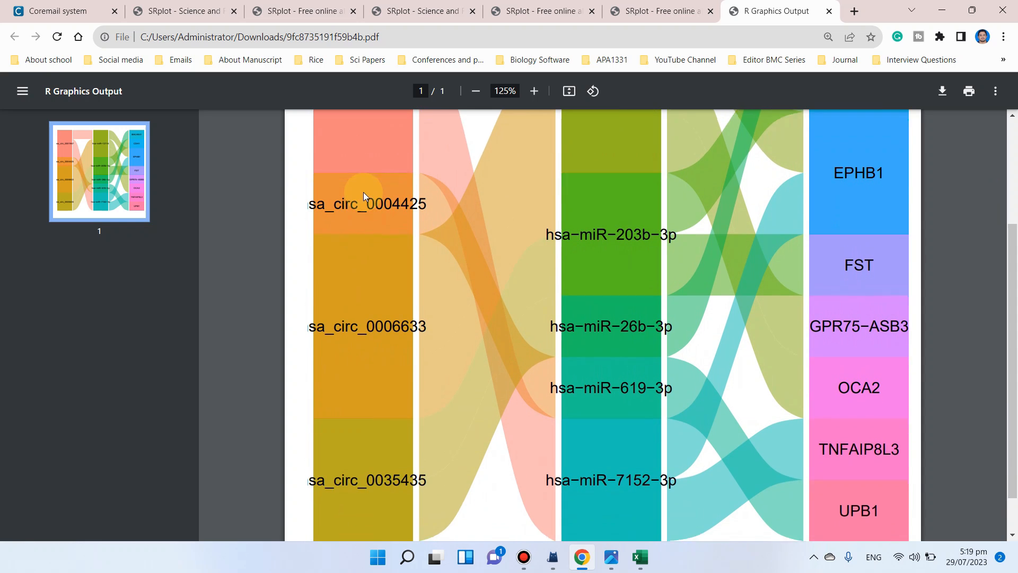
scroll("down", 3)
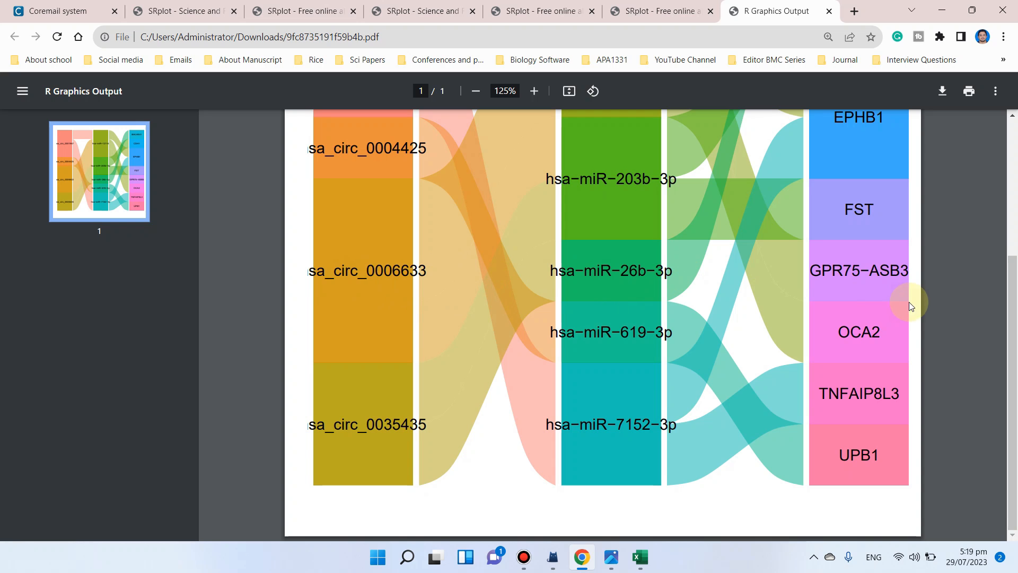
mouse_move(837, 327)
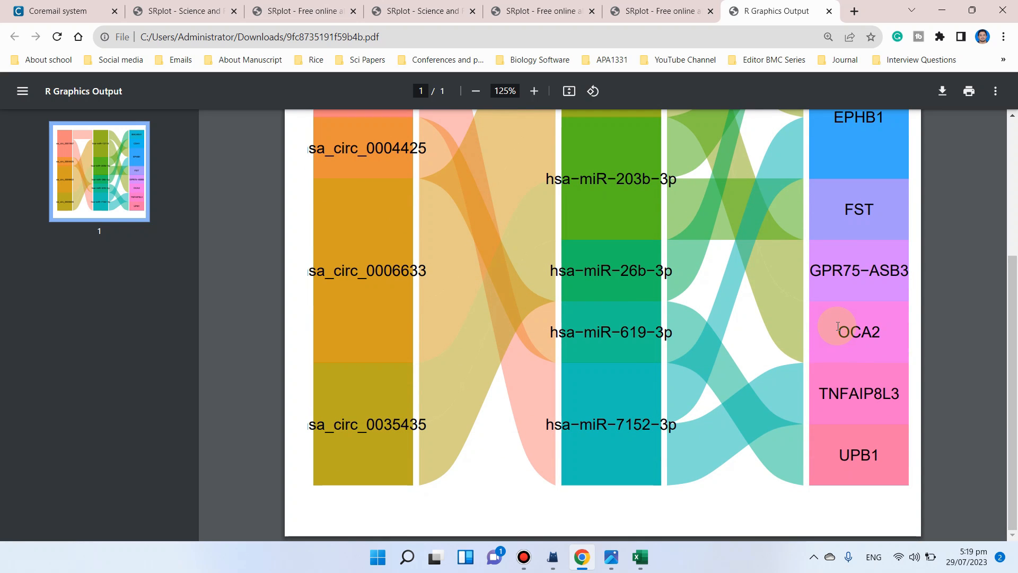
left_click(657, 11)
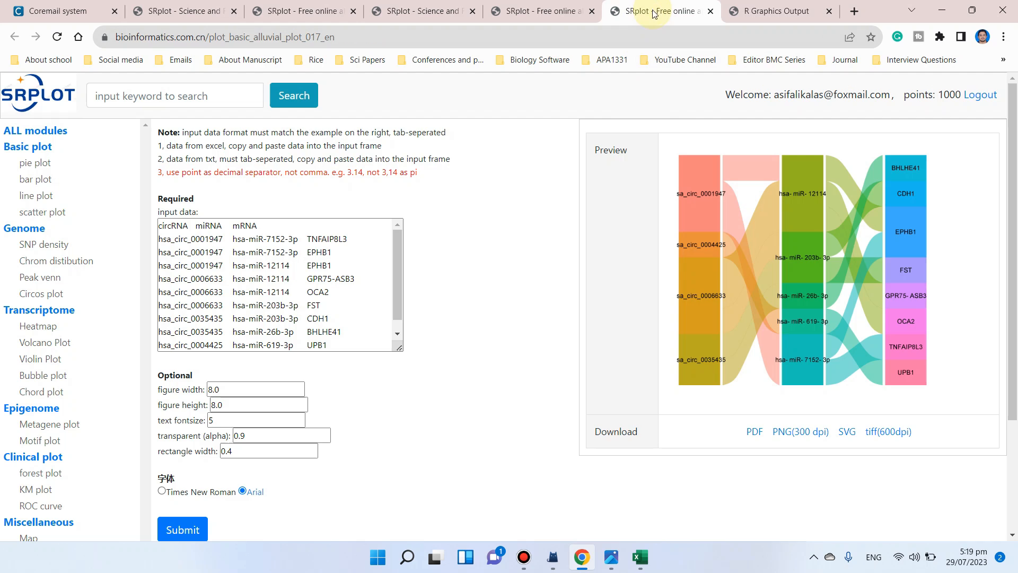